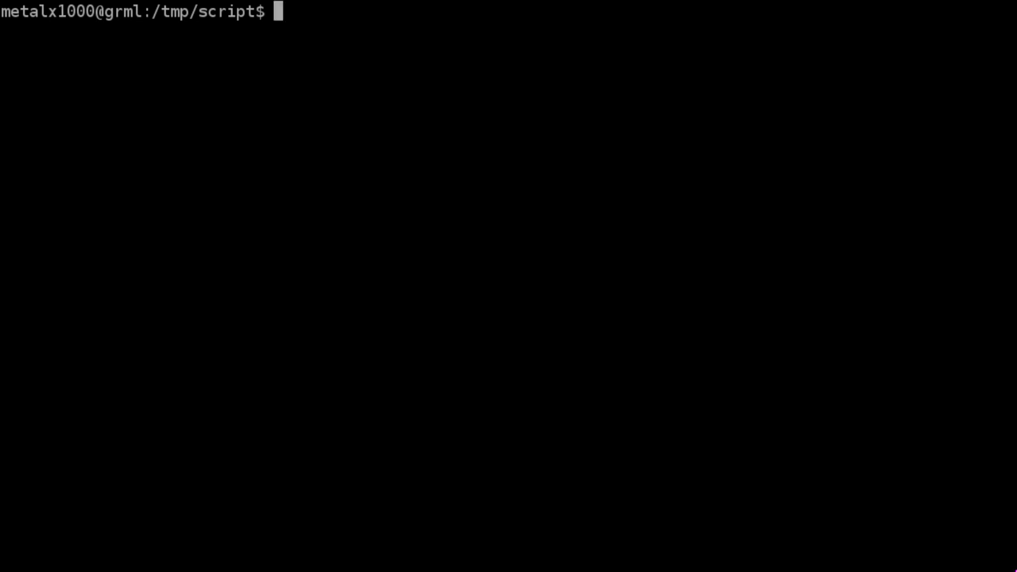
- Run echo "hello world"|tr mapping h then hw to capitals, giving Hello world and Hello World
{"action": "type", "text": "echo \"Hello World"}
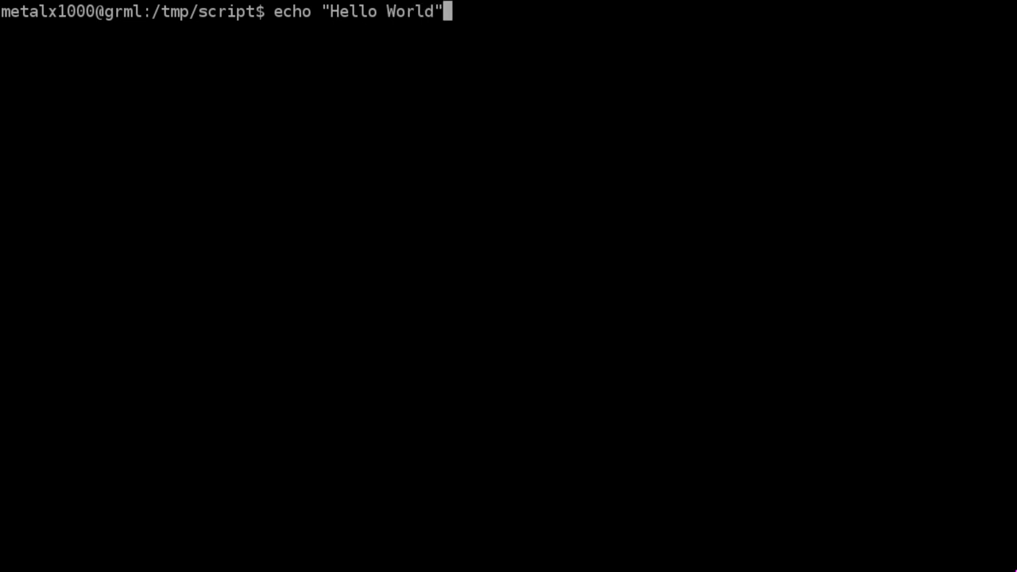
{"action": "type", "text": "|tr '"}
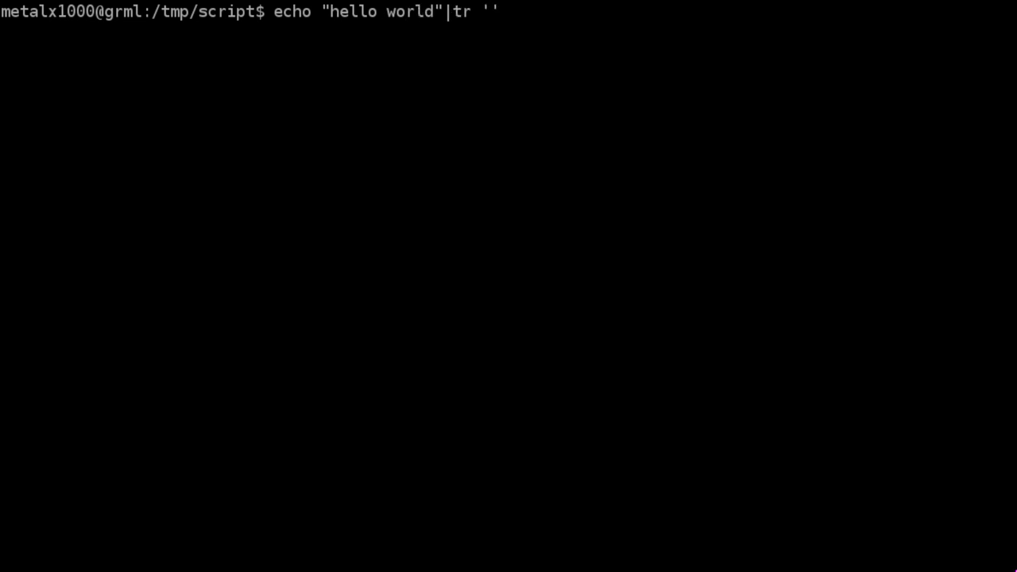
{"action": "type", "text": "H"}
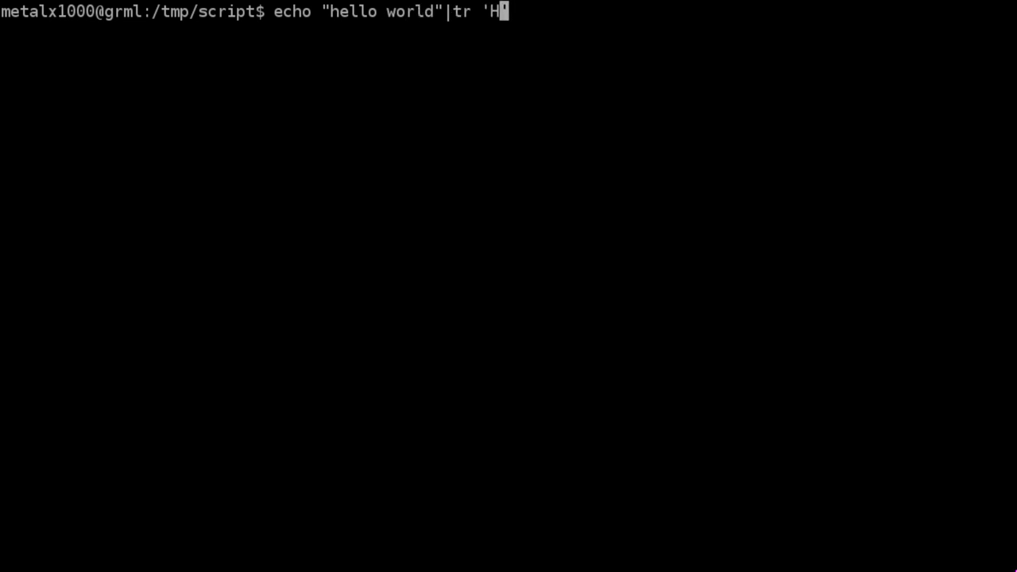
{"action": "type", "text": "h' '"}
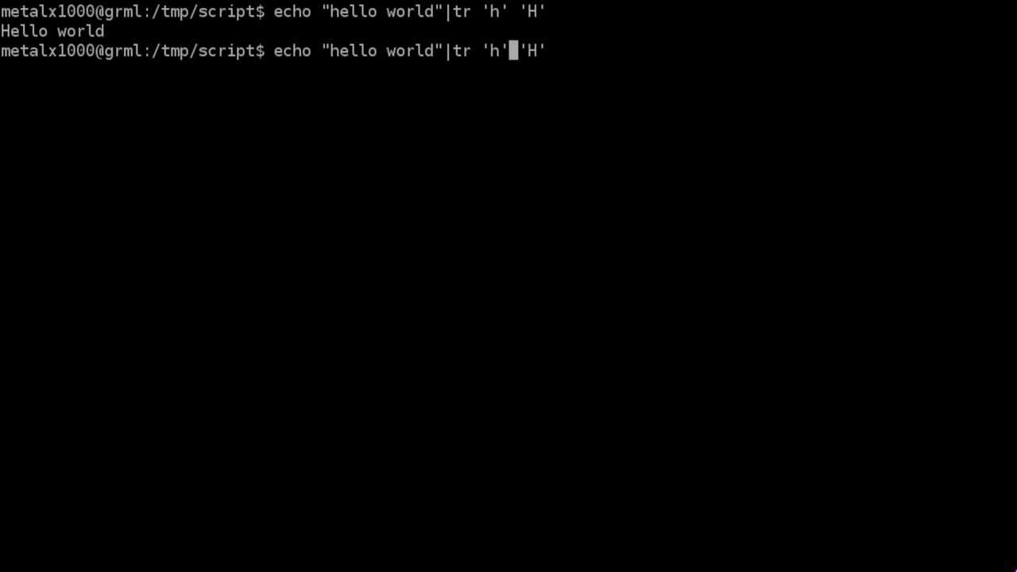
{"action": "type", "text": "w"}
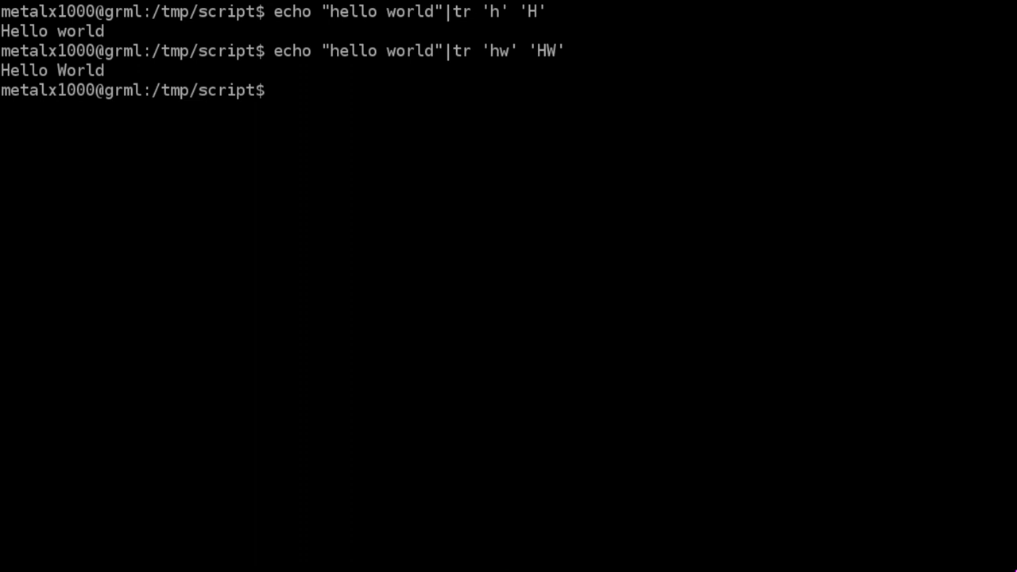
- Run tr 'hwel' 'HWEL' on hello world, giving HELLo WorLd
{"action": "type", "text": "echo \"hello world\"|tr 'hwe' 'HW'"}
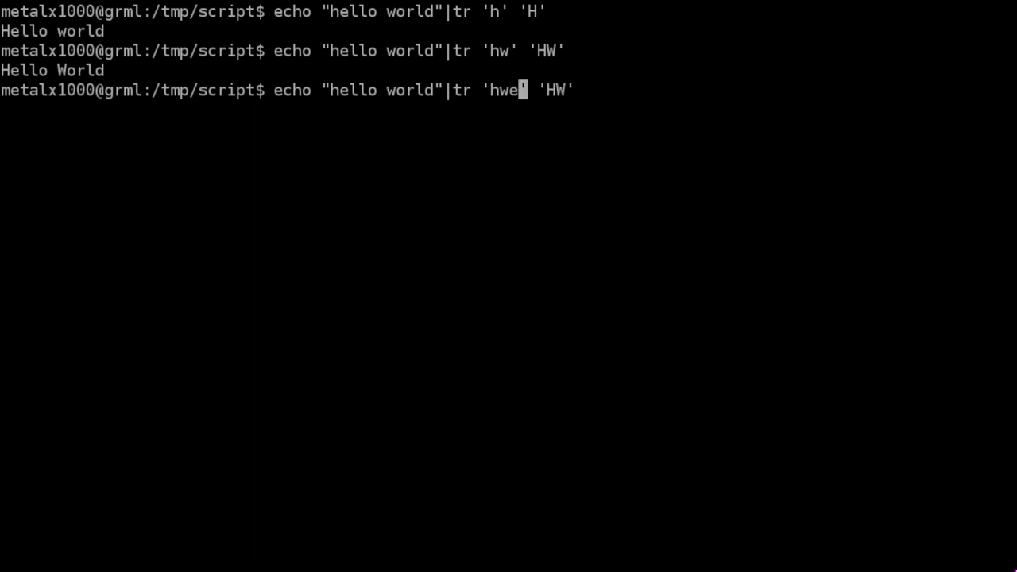
{"action": "type", "text": "E"}
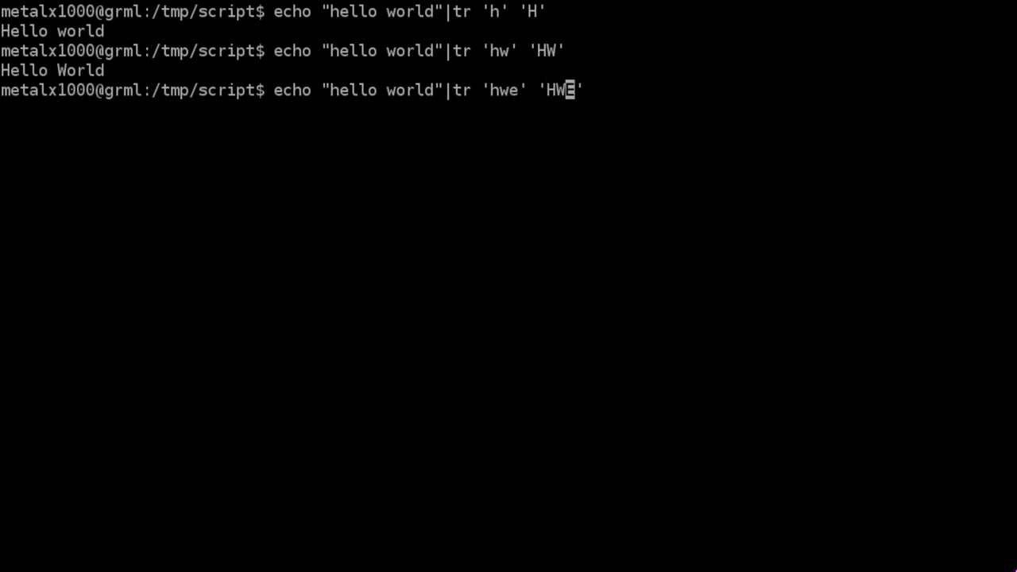
{"action": "type", "text": "l"}
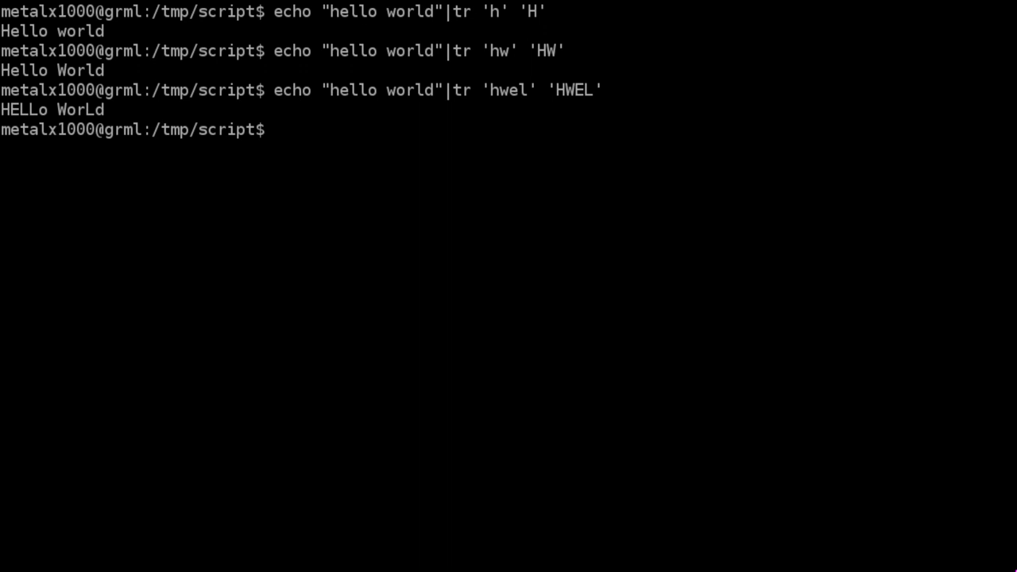
- Recall the command and give tr the full lowercase and uppercase alphabets so it prints HELLO WORLD
{"action": "key", "text": "Up"}
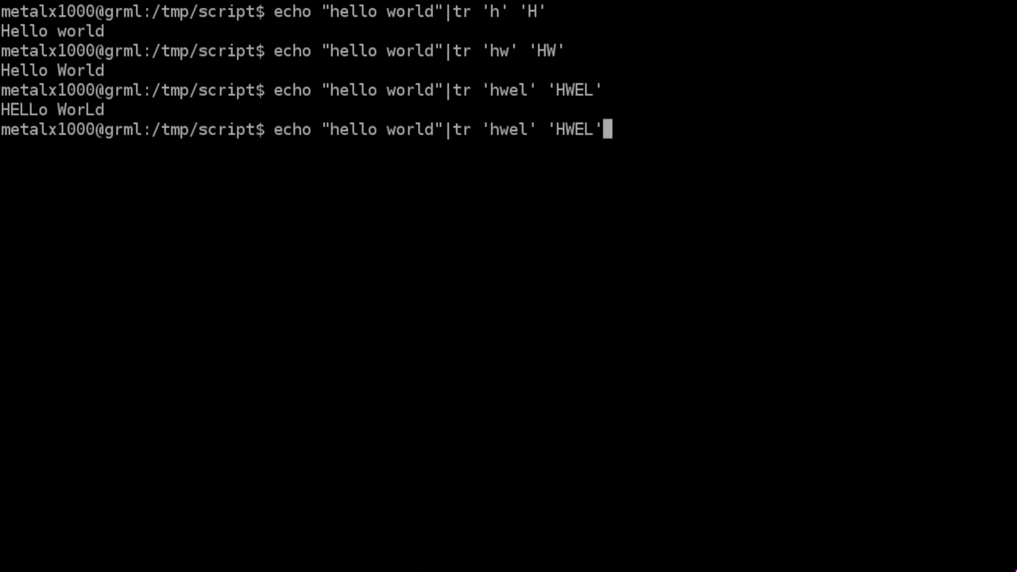
{"action": "key", "text": "BackSpace"}
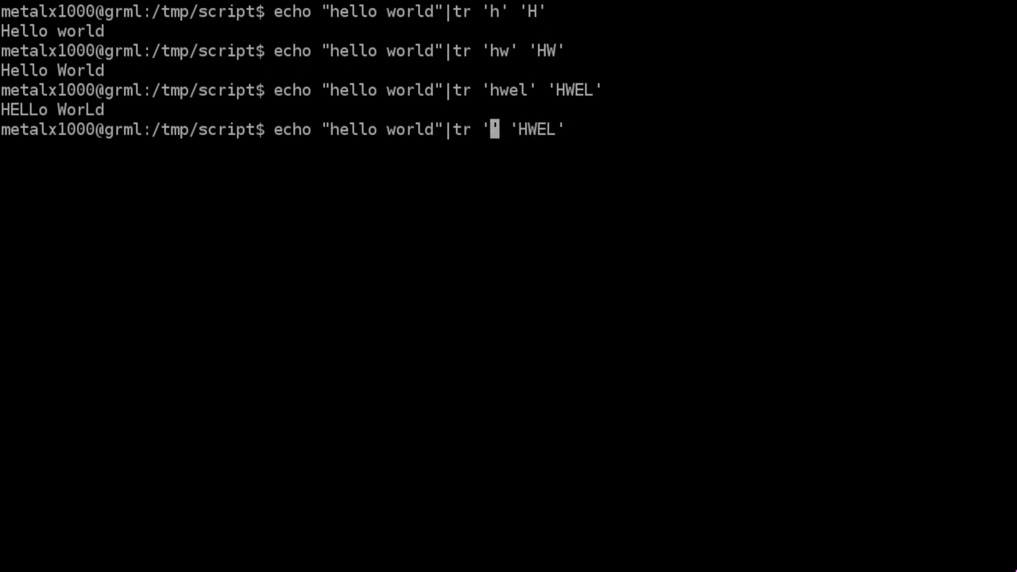
{"action": "type", "text": "asdfghjklqwertyui"}
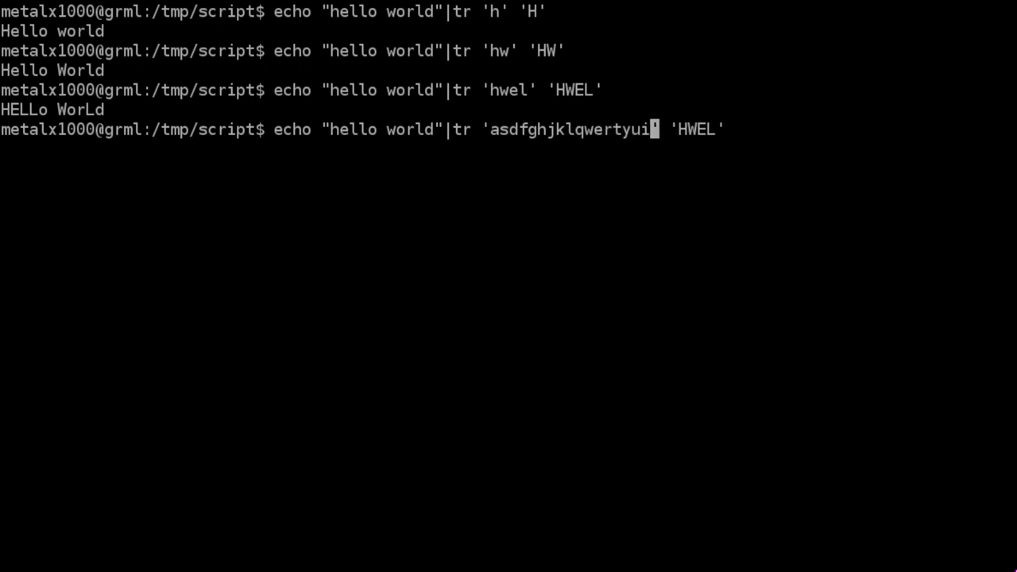
{"action": "type", "text": "opzxcvbnm"}
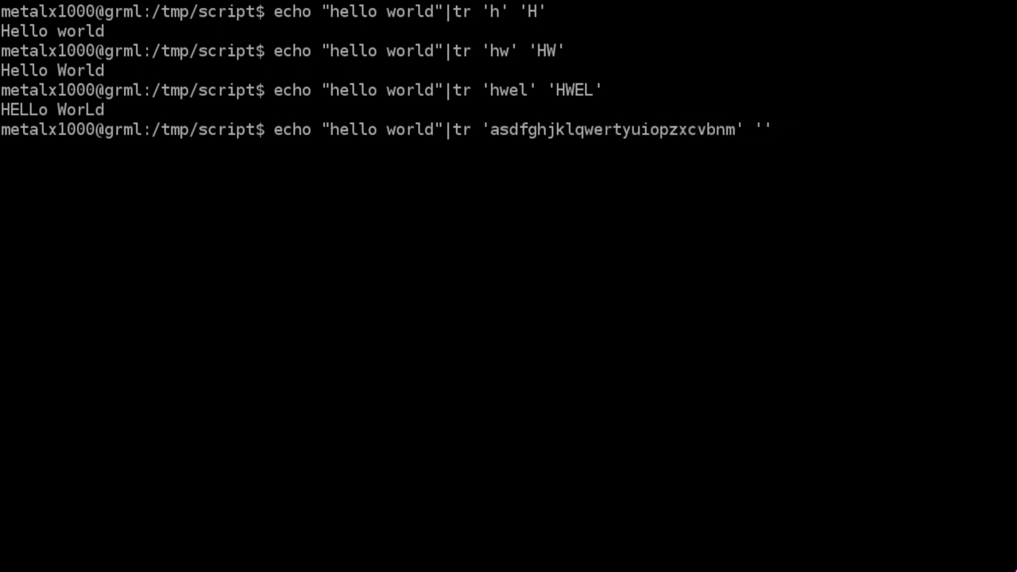
{"action": "type", "text": "ASDFGHJKL"}
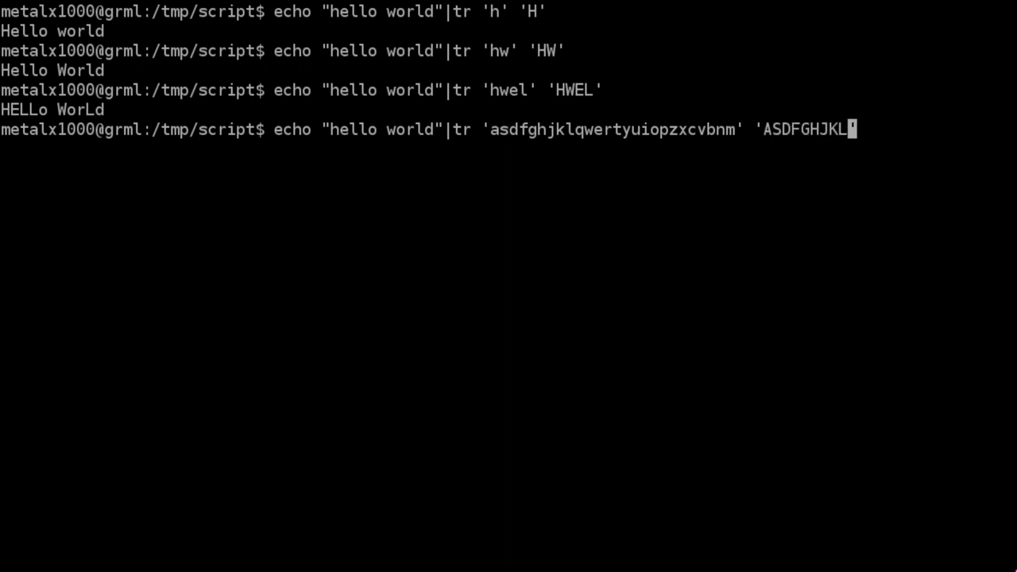
{"action": "type", "text": "QWERTYUIOPZXCVBNM"}
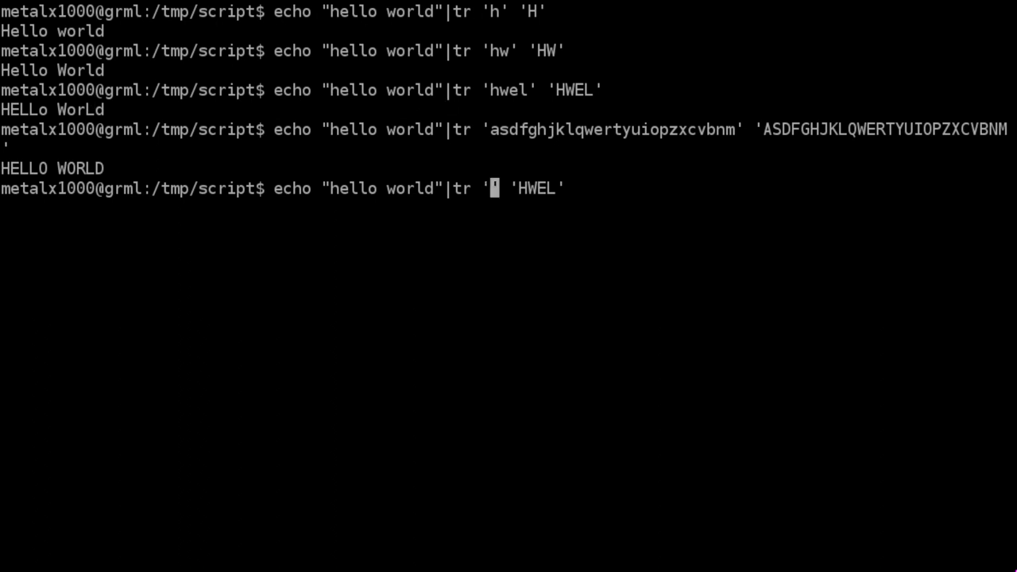
- Edit the command to tr '[a-z]' '[A-Z]' so hello world and Hello World print as HELLO WORLD
{"action": "key", "text": "BackSpace"}
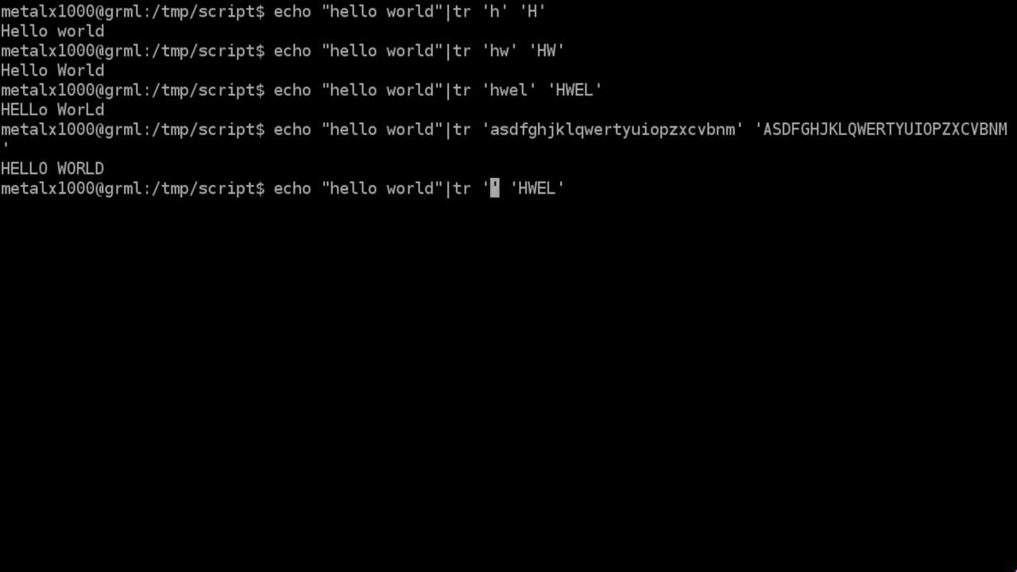
{"action": "key", "text": "BackSpace"}
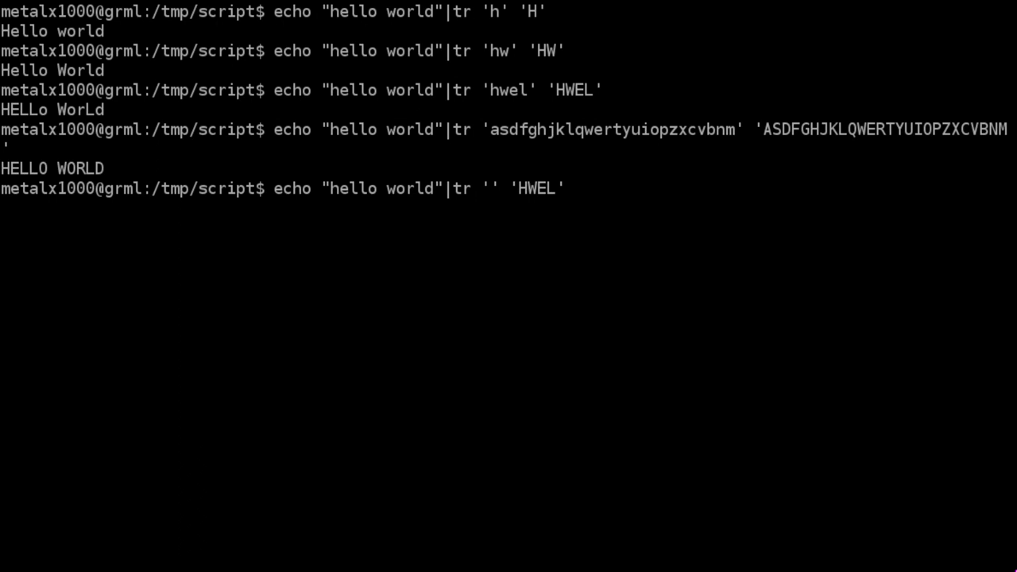
{"action": "type", "text": "["}
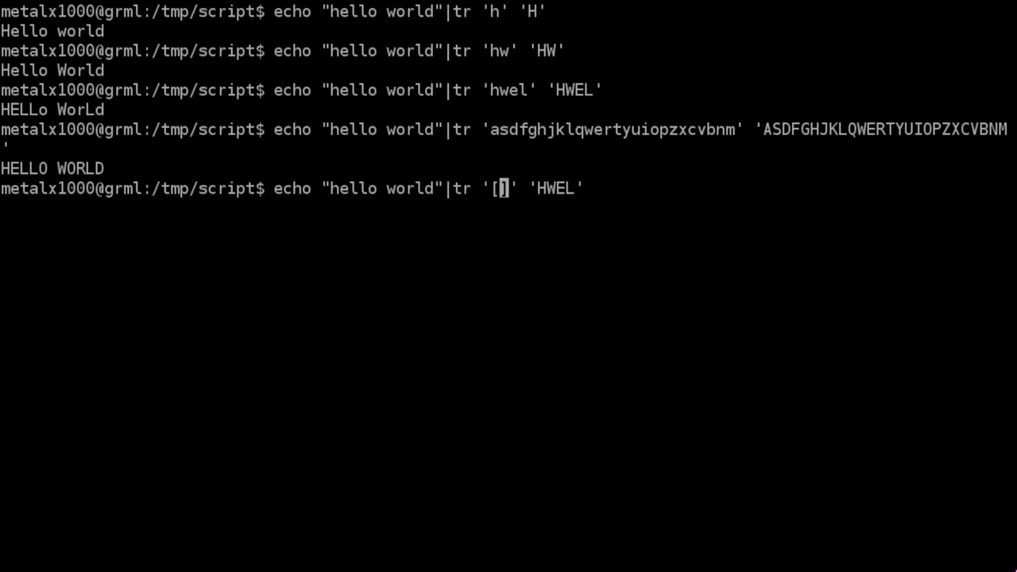
{"action": "type", "text": "a"}
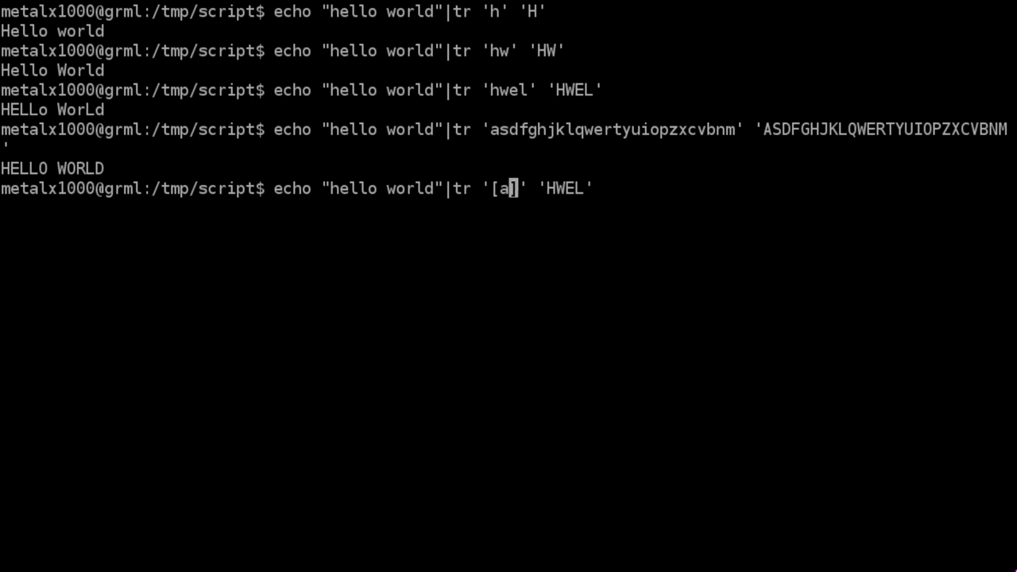
{"action": "type", "text": "-z]"}
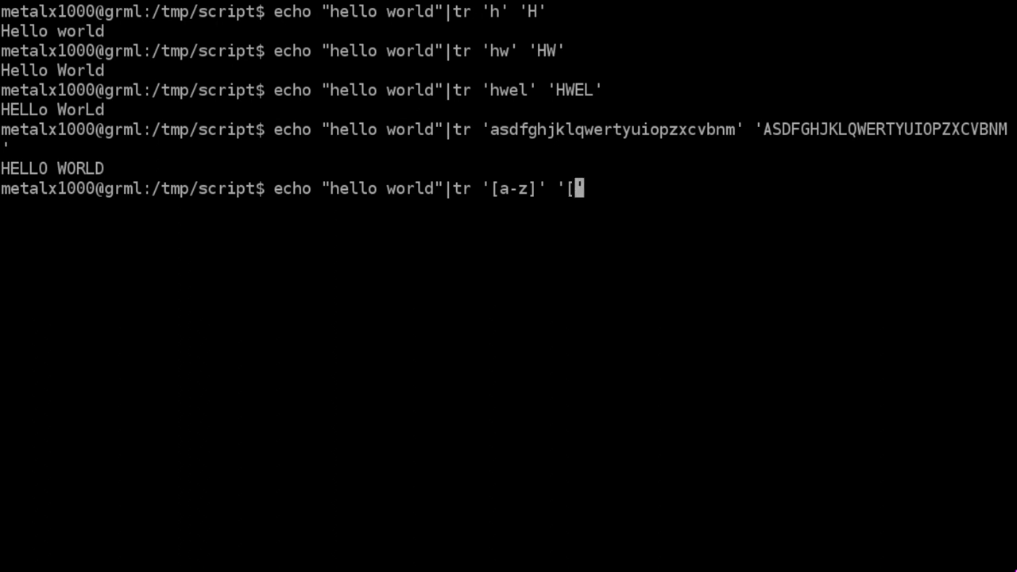
{"action": "type", "text": "A-"}
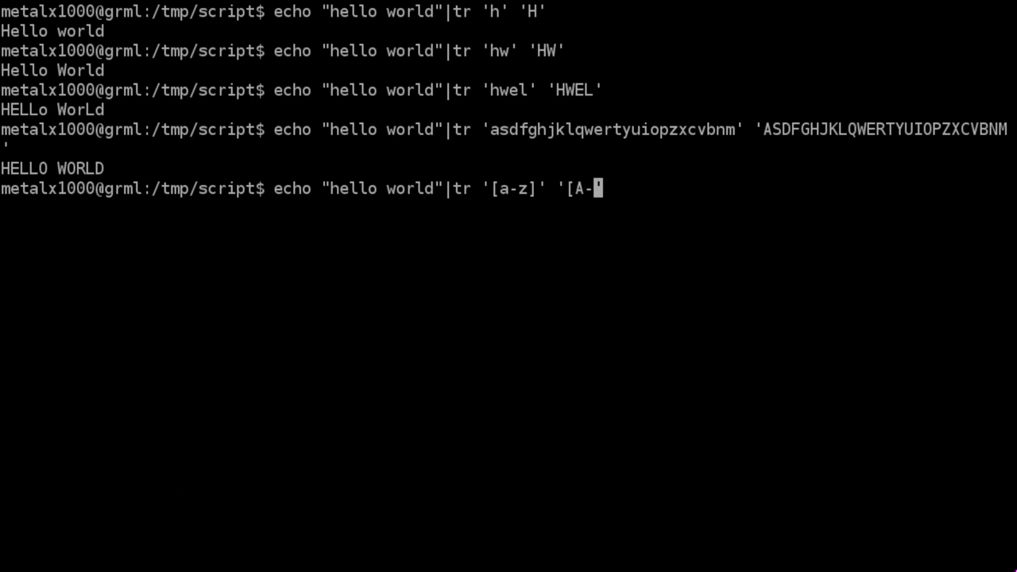
{"action": "type", "text": "]'"}
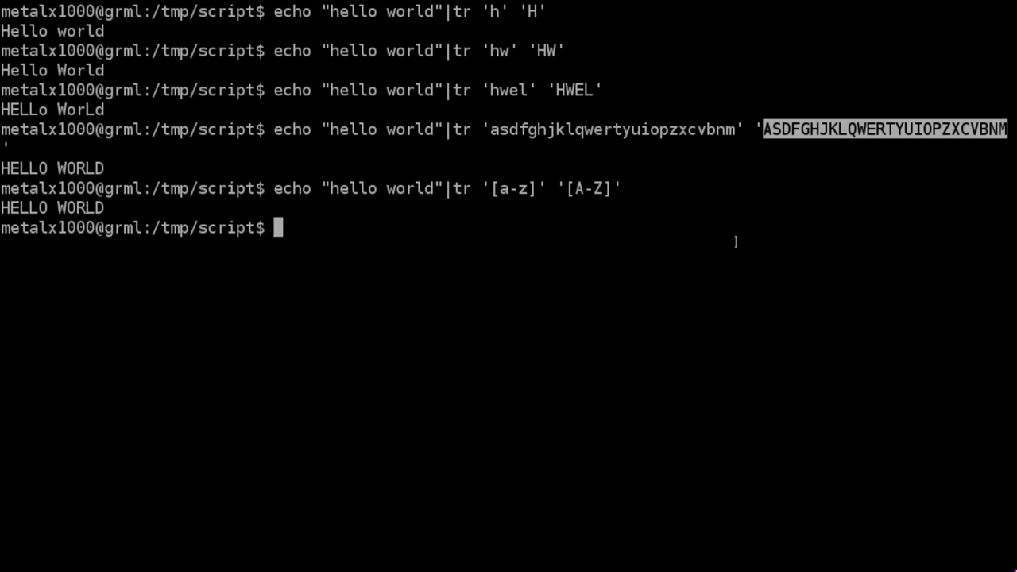
{"action": "mouse_move", "coordinate": [567, 187]}
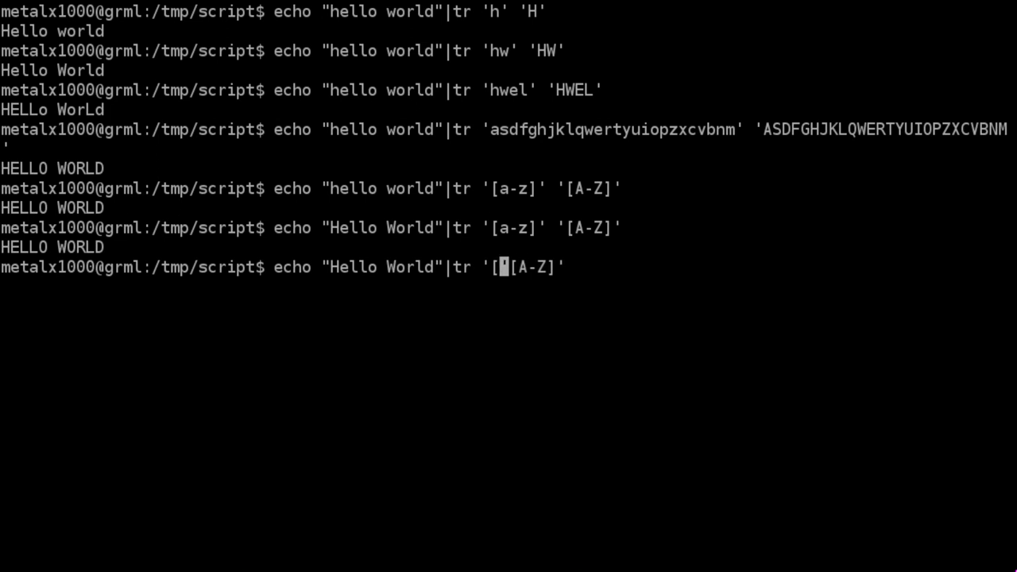
- Swap the ranges to tr '[A-Z]' '[a-z]' so Hello World prints as hello world
{"action": "type", "text": "A-Z]'"}
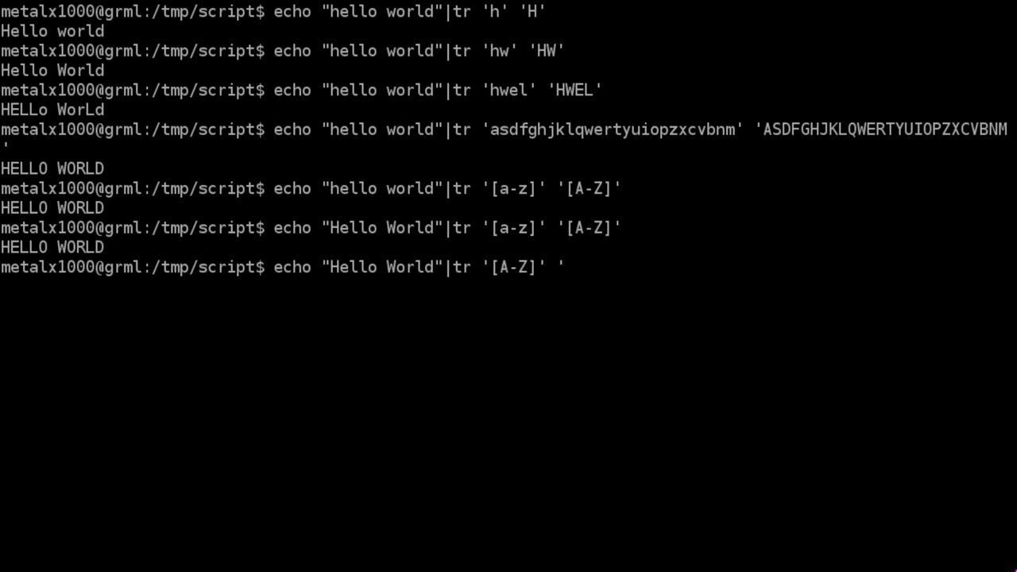
{"action": "type", "text": "[a-z]"}
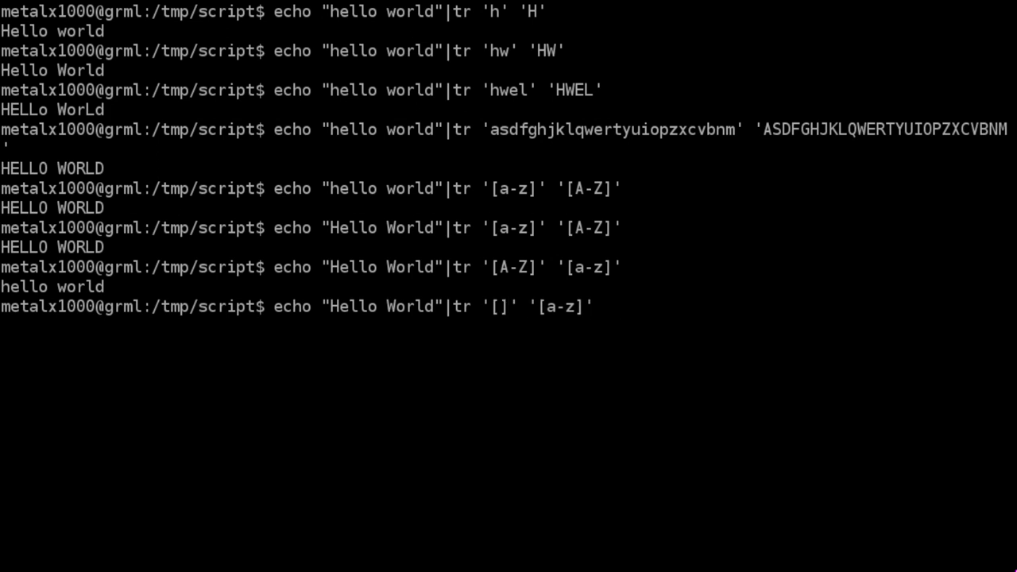
{"action": "type", "text": "::"}
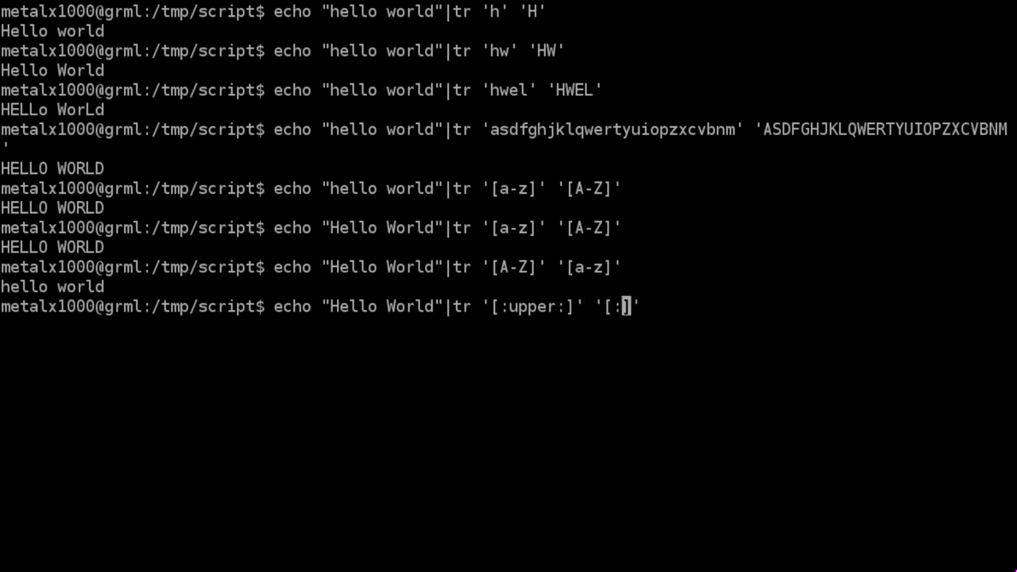
- Run tr '[:upper:]' '[:lower:]' on Hello World to print hello world
{"action": "type", "text": ":"}
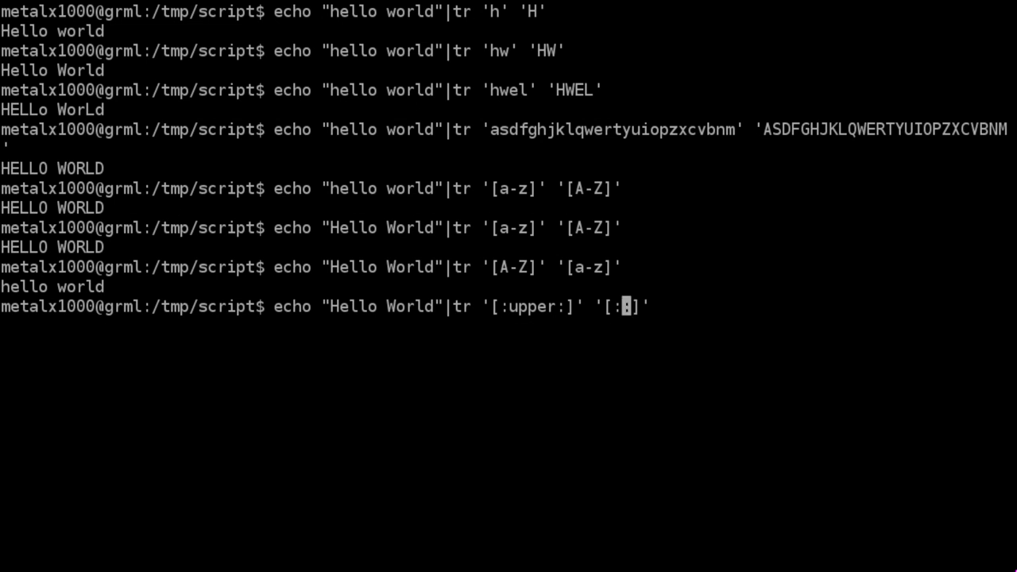
{"action": "type", "text": "lower"}
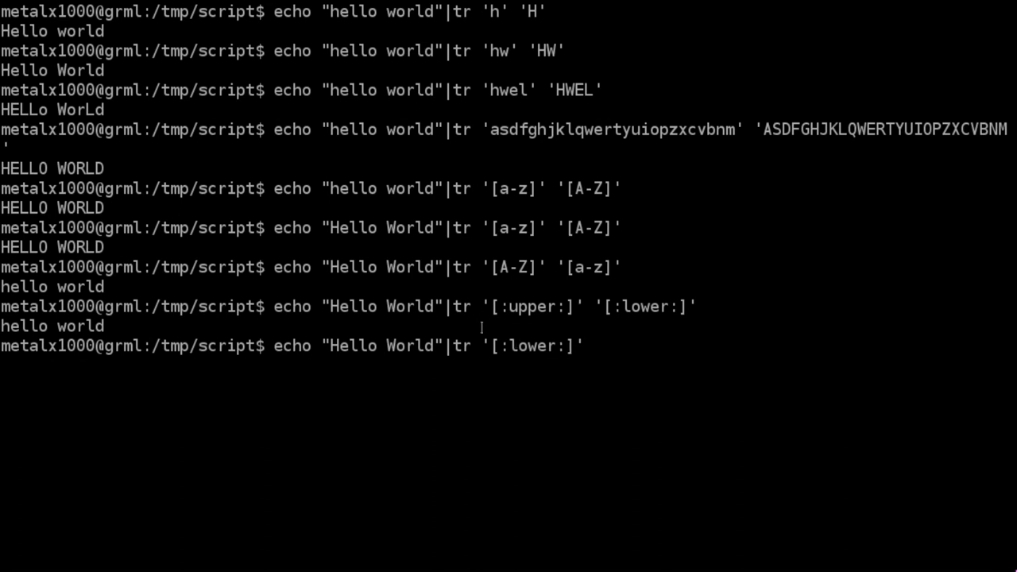
{"action": "double_click", "coordinate": [528, 306]}
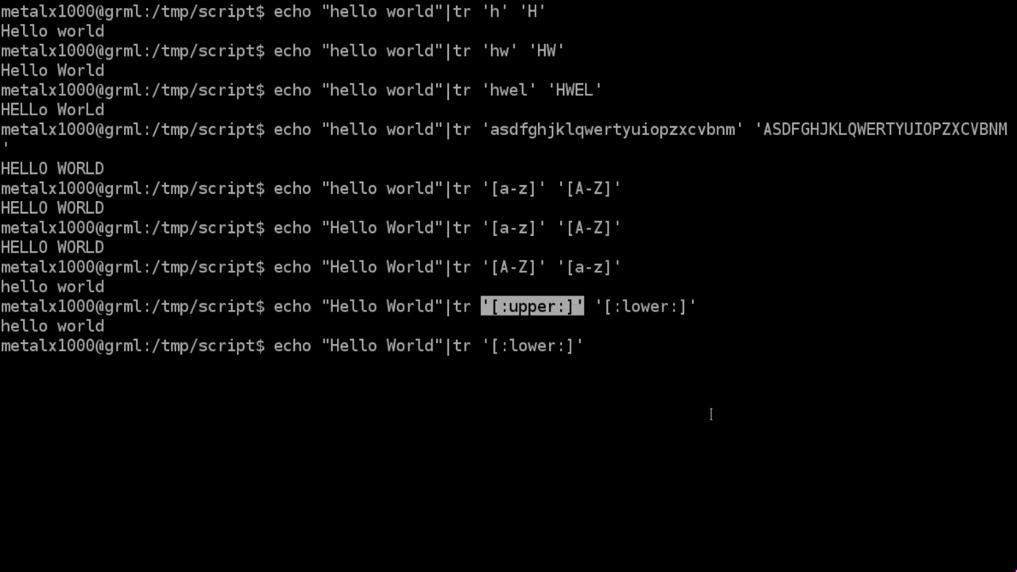
{"action": "type", "text": "'[:upper:]'"}
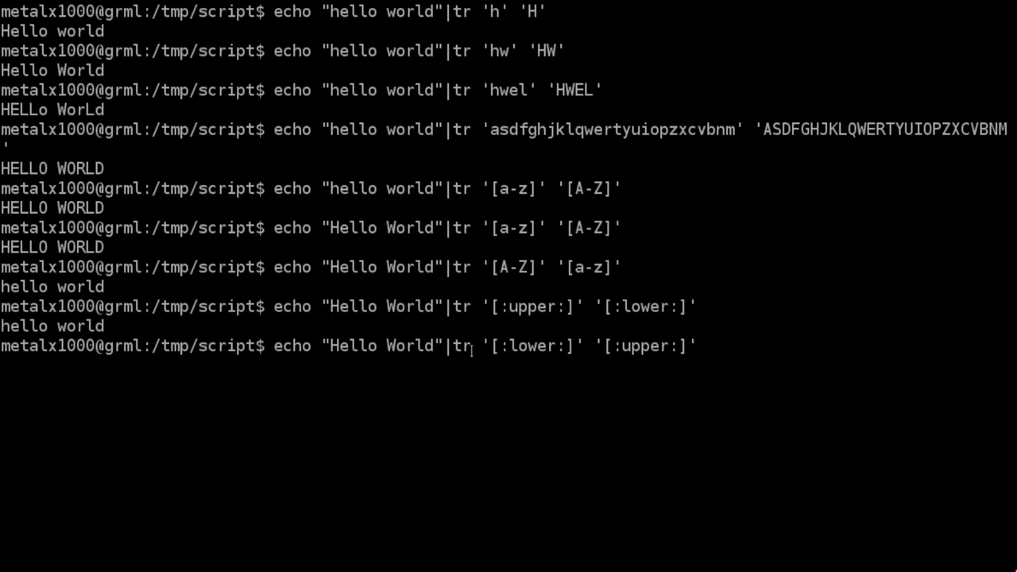
- Reverse the classes to tr '[:lower:]' '[:upper:]' so Hello World prints as HELLO WORLD
{"action": "double_click", "coordinate": [532, 347]}
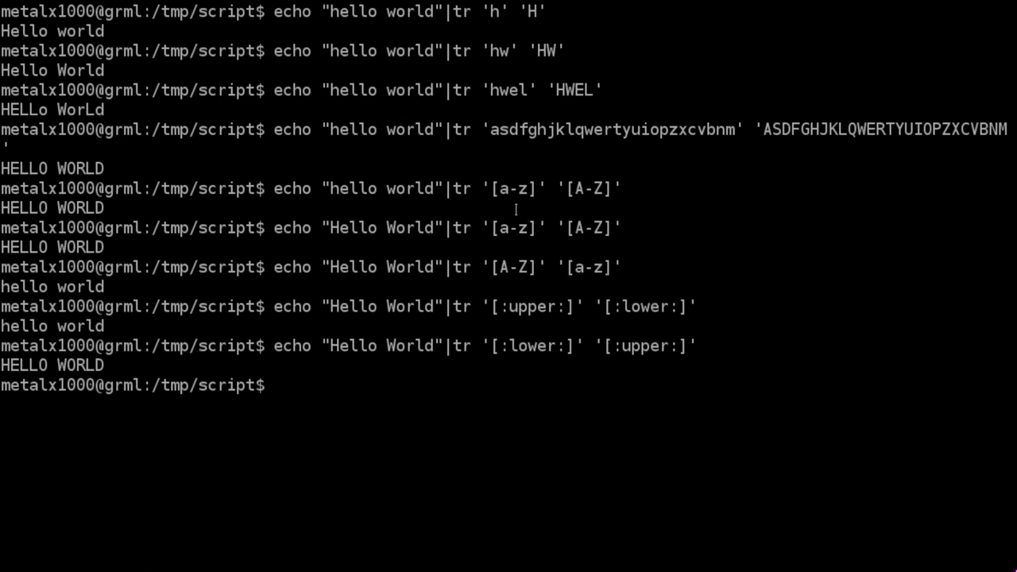
{"action": "double_click", "coordinate": [511, 188]}
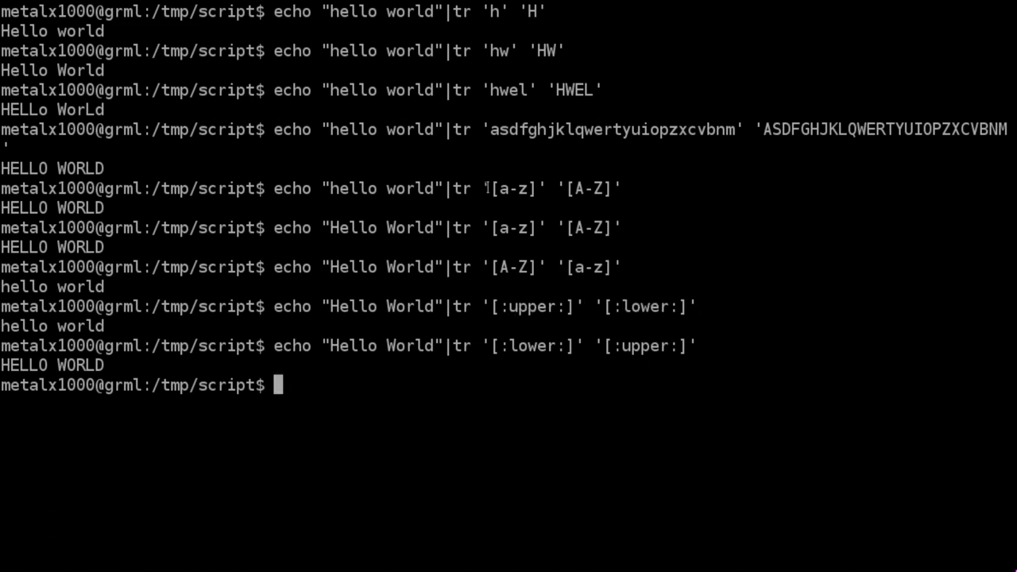
{"action": "left_click_drag", "start_coordinate": [483, 187], "coordinate": [623, 187]}
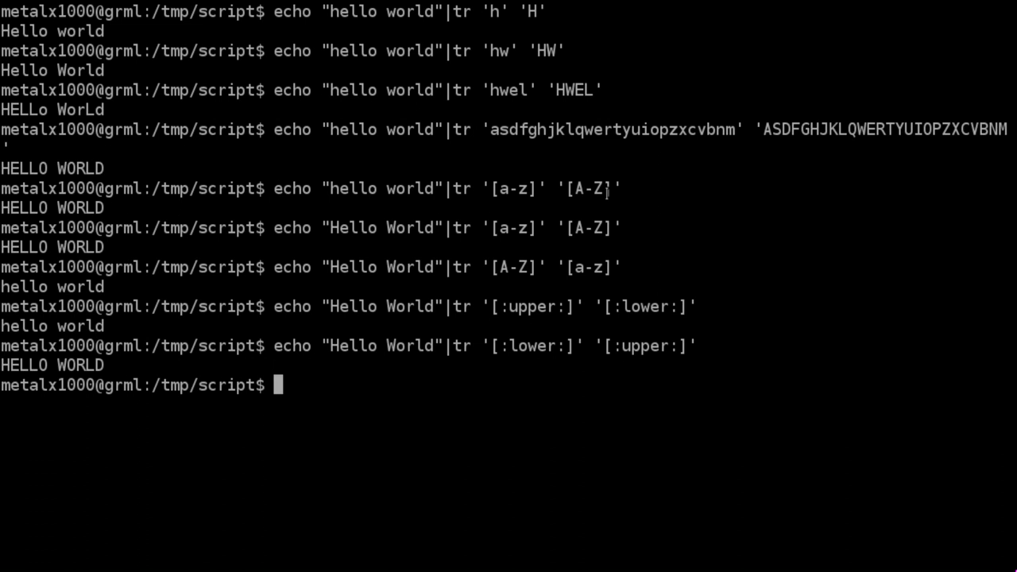
- Run echo ${x,,} to print variable x lowercased as hello world
{"action": "type", "text": "echo"}
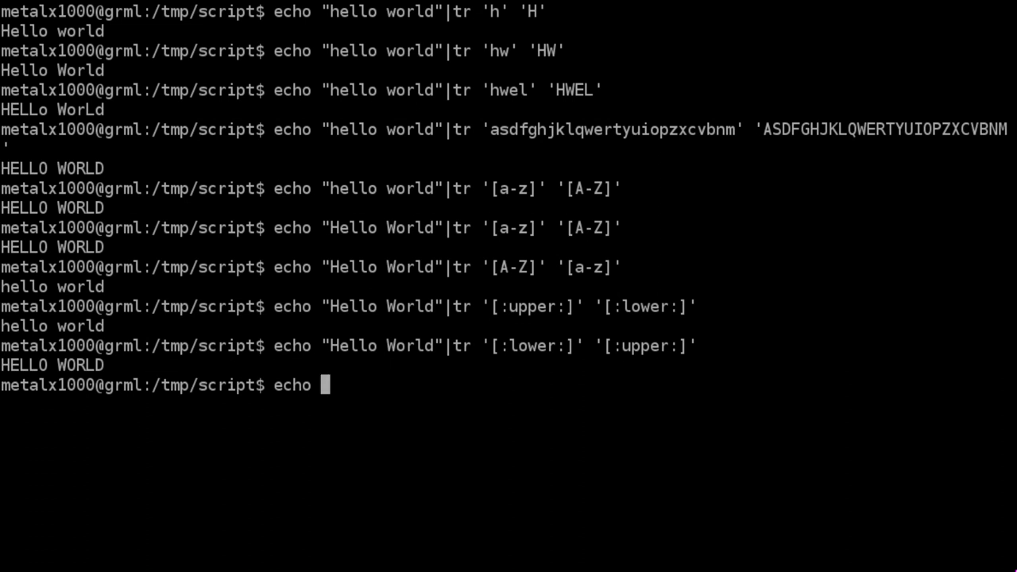
{"action": "type", "text": "${}"}
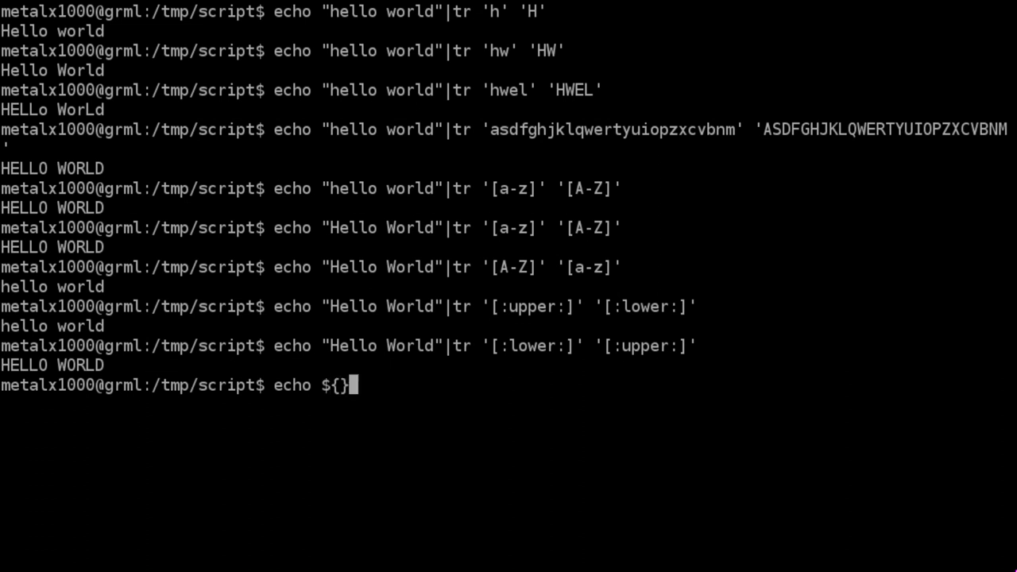
{"action": "type", "text": "x"}
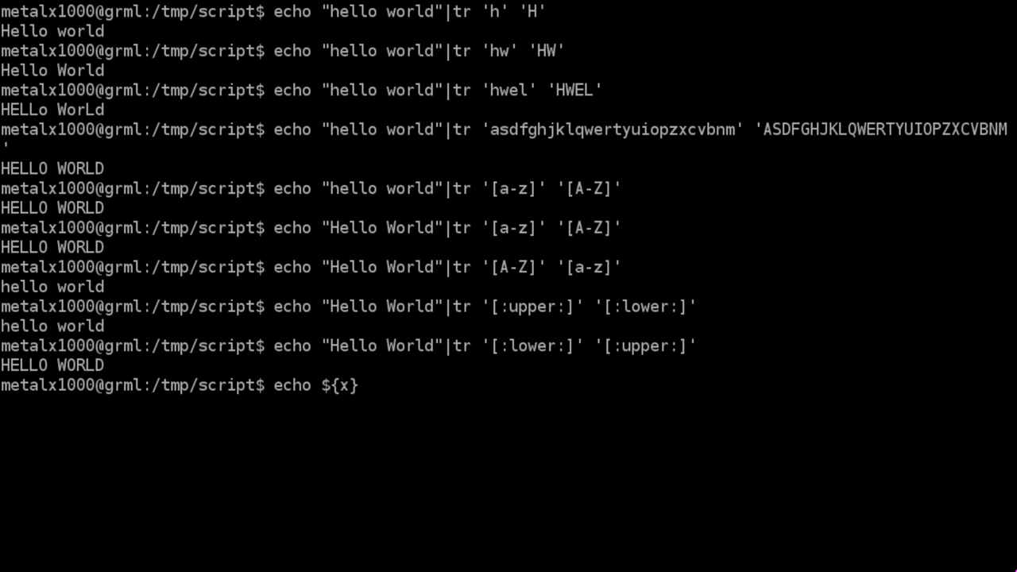
{"action": "type", "text": ",,"}
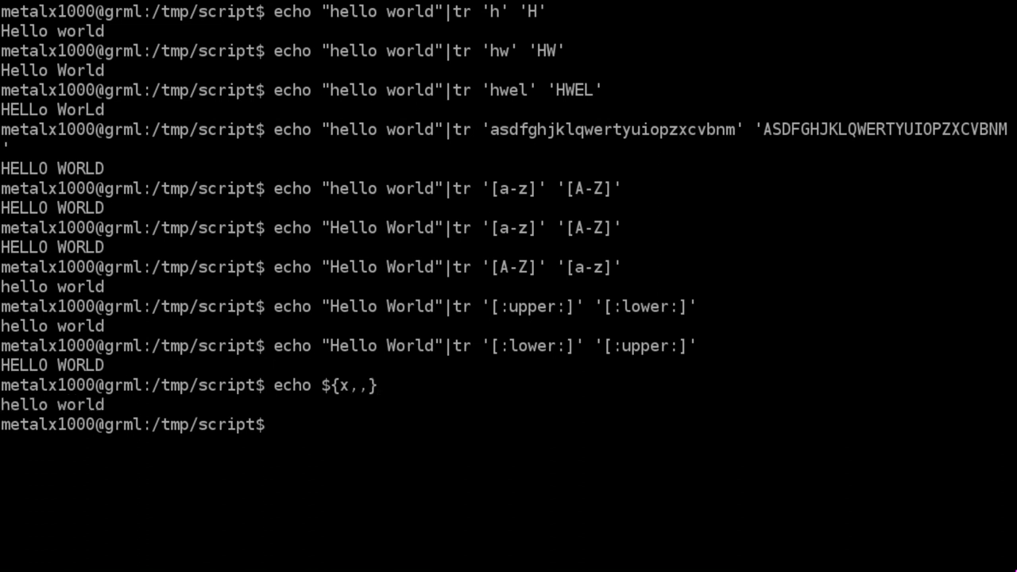
- Run echo ${x^^} for HELLO WORLD, then echo $x to show the original Hello World
{"action": "type", "text": "echo ${x}"}
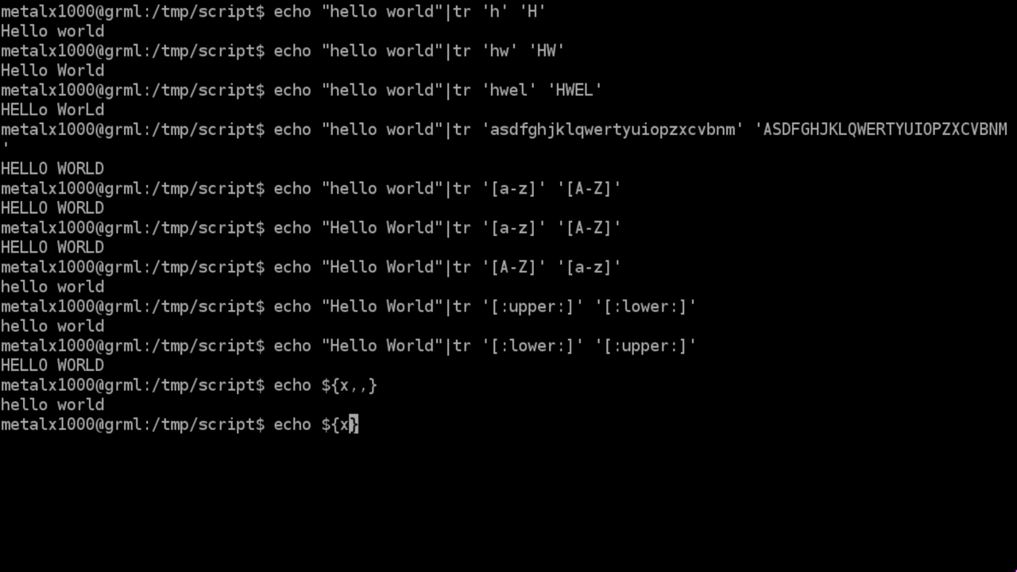
{"action": "type", "text": "^^"}
{"action": "type", "text": "echo $"}
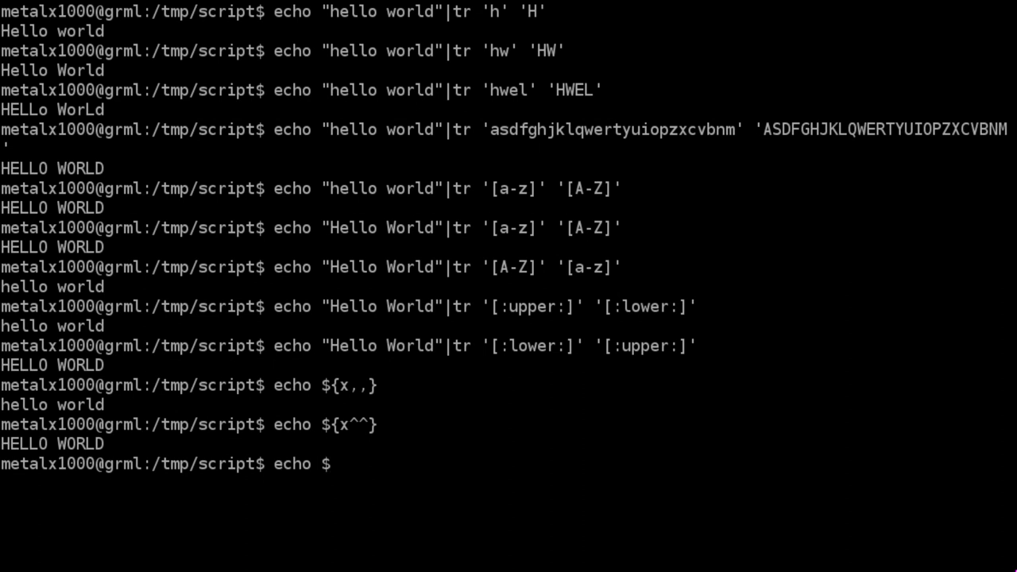
{"action": "type", "text": "x"}
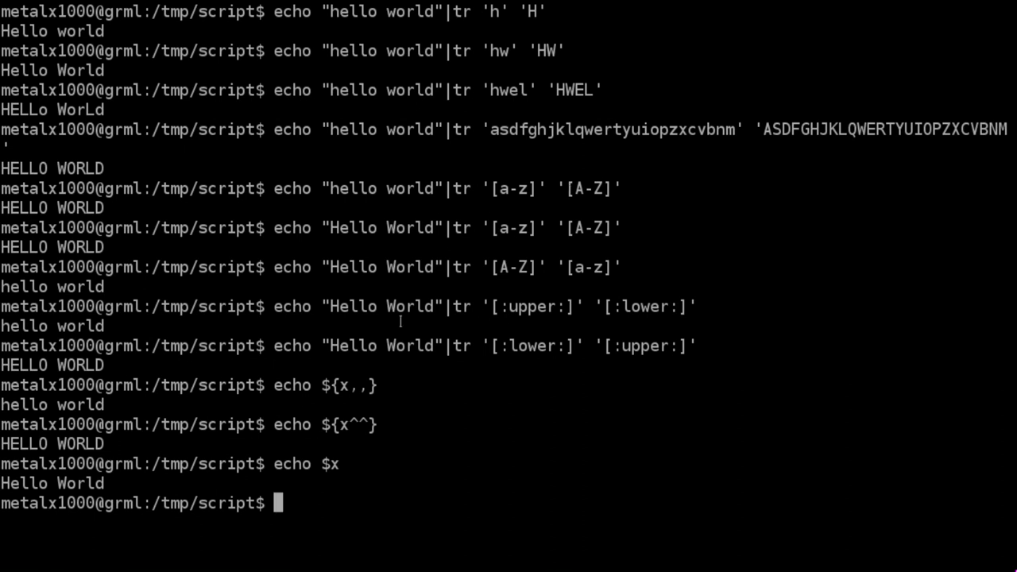
{"action": "double_click", "coordinate": [356, 345]}
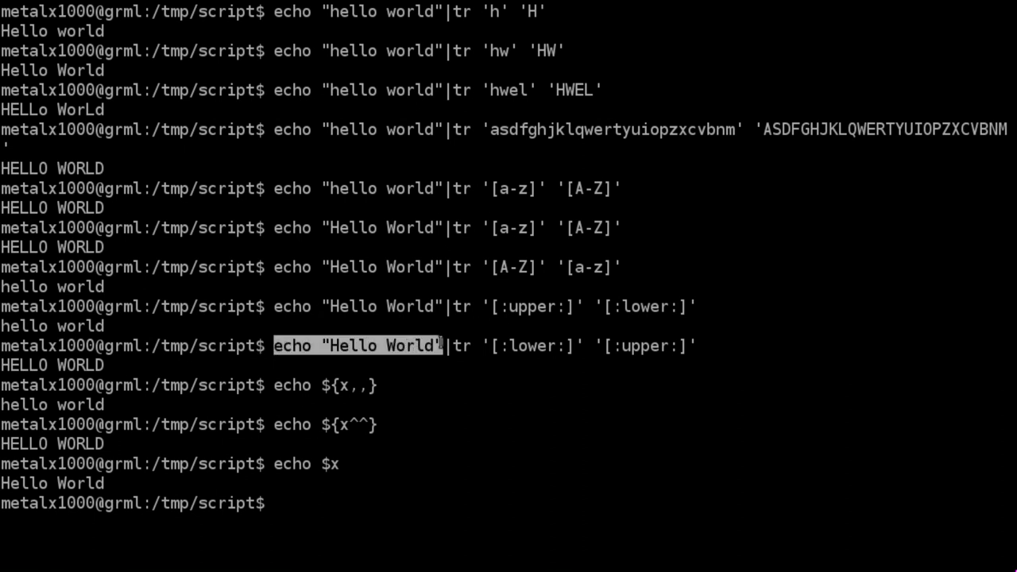